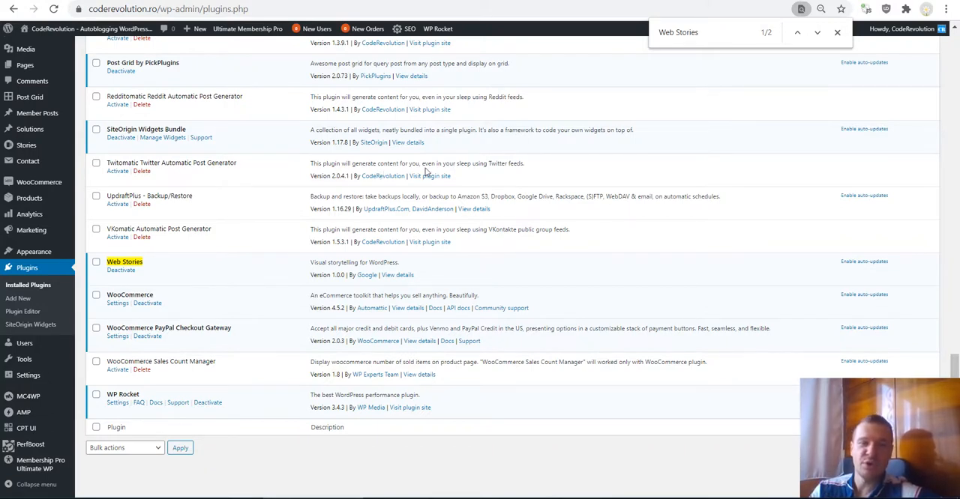
{"action": "mouse_move", "coordinate": [198, 262]}
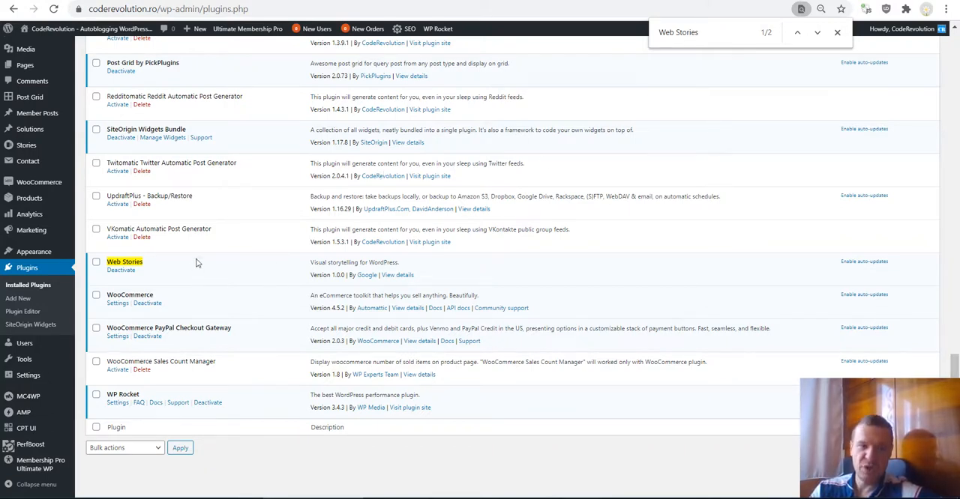
{"action": "mouse_move", "coordinate": [192, 270]}
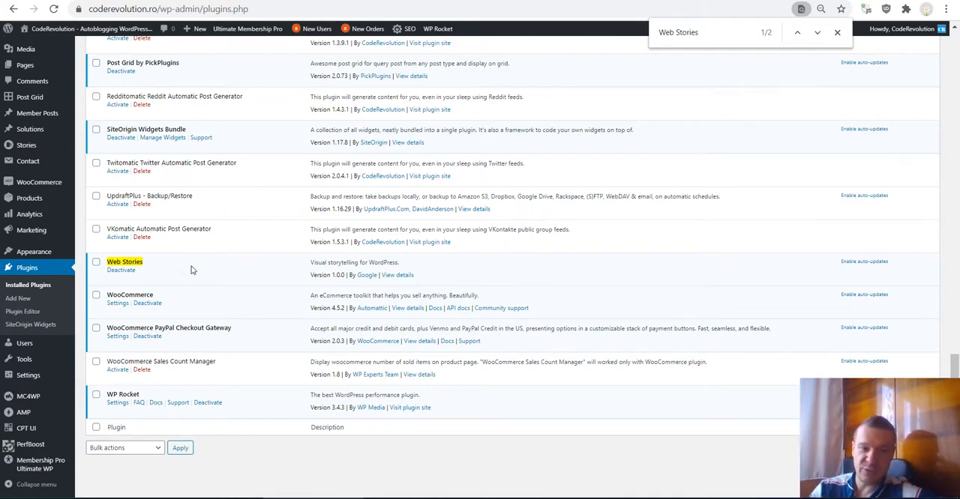
{"action": "mouse_move", "coordinate": [148, 266]}
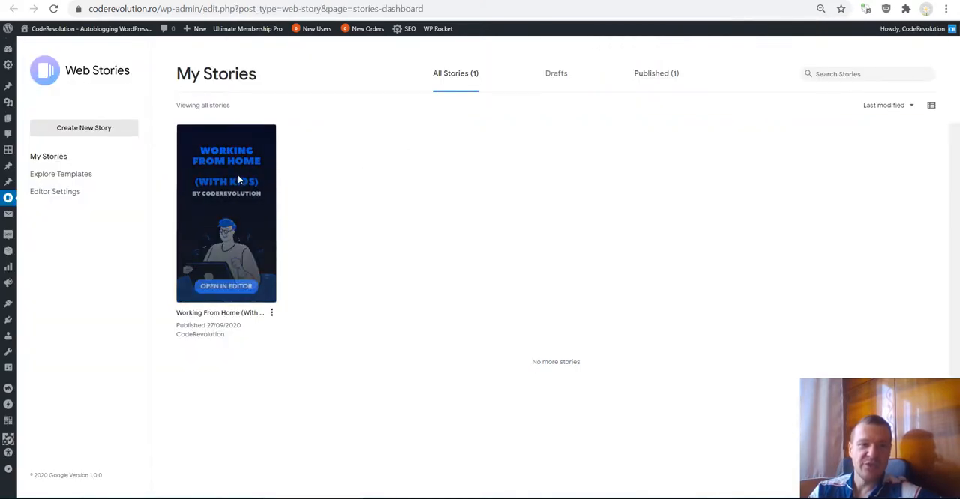
{"action": "mouse_move", "coordinate": [23, 210]}
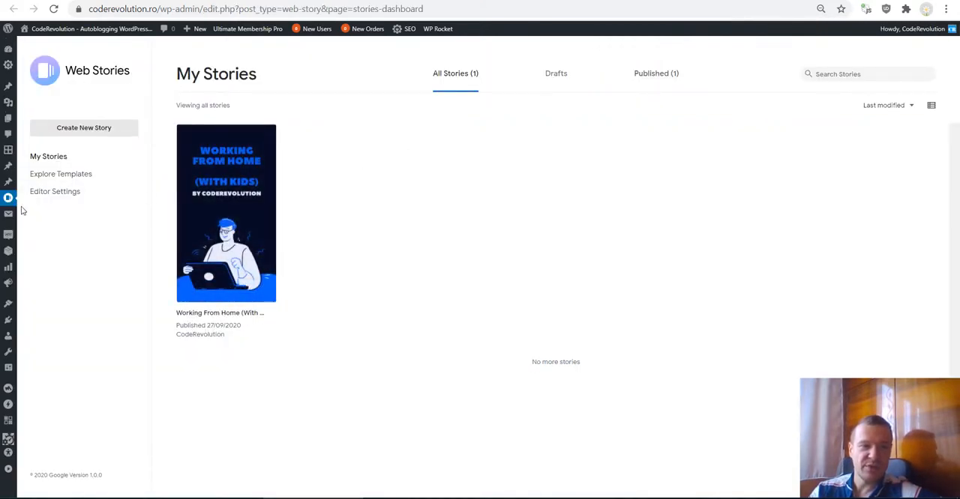
{"action": "mouse_move", "coordinate": [712, 260]}
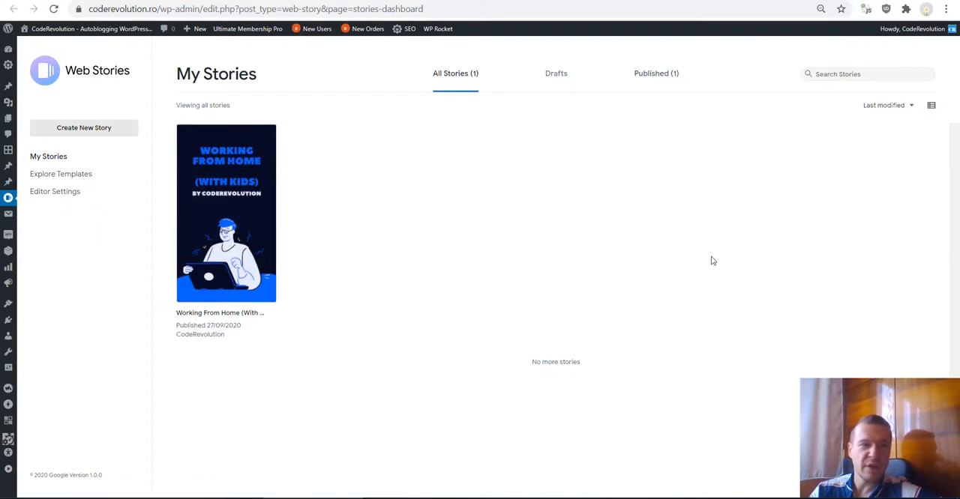
{"action": "mouse_move", "coordinate": [265, 190]}
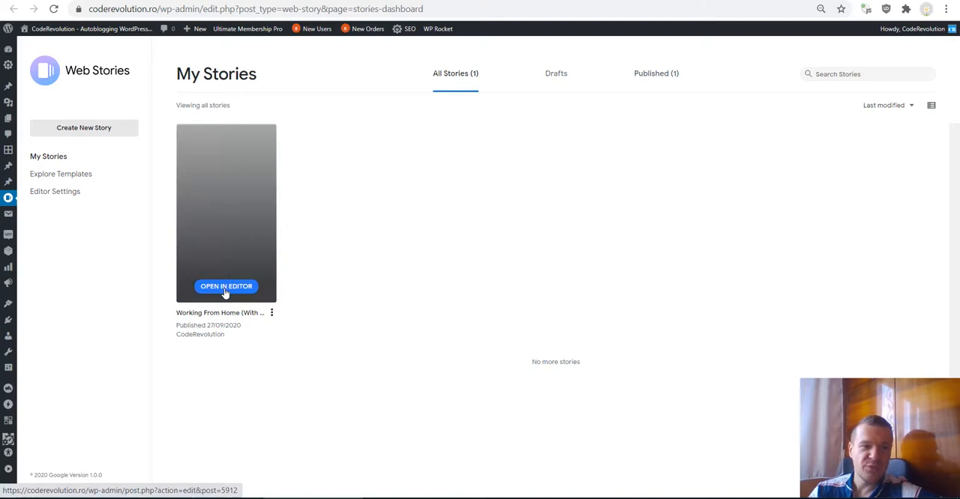
Open the 'Working From Home (With Kids)' story card in the Web Stories editor
{"action": "left_click", "coordinate": [225, 286]}
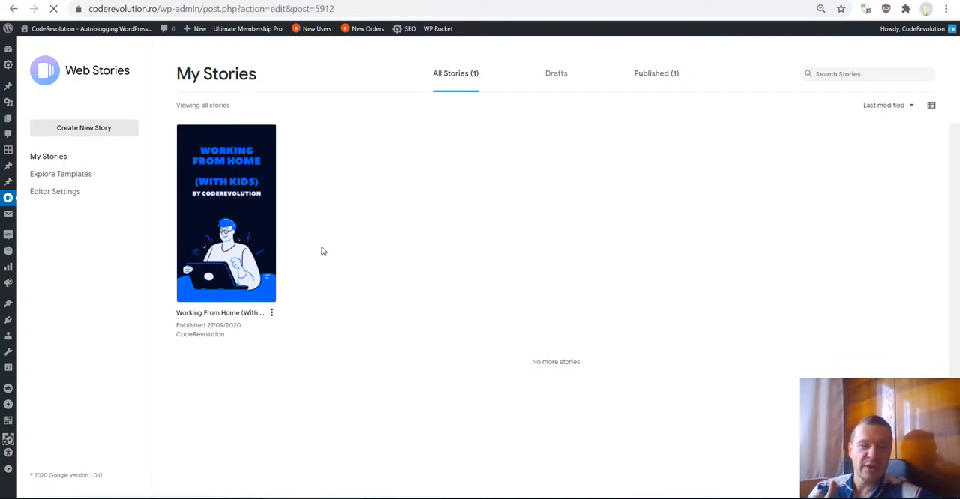
Step from the cover through Visual Cues, Routine and Swap pages to Reach Out, then view it live
{"action": "left_click", "coordinate": [226, 212]}
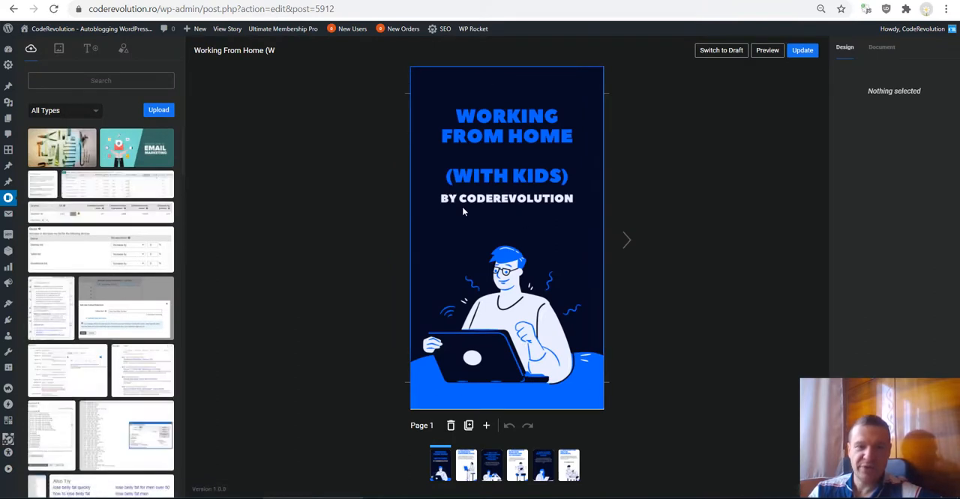
{"action": "mouse_move", "coordinate": [565, 248]}
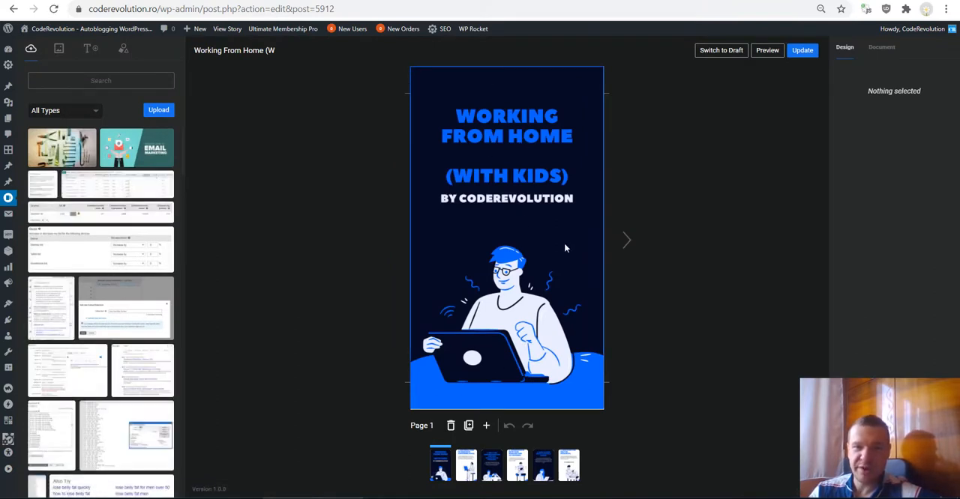
{"action": "mouse_move", "coordinate": [649, 150]}
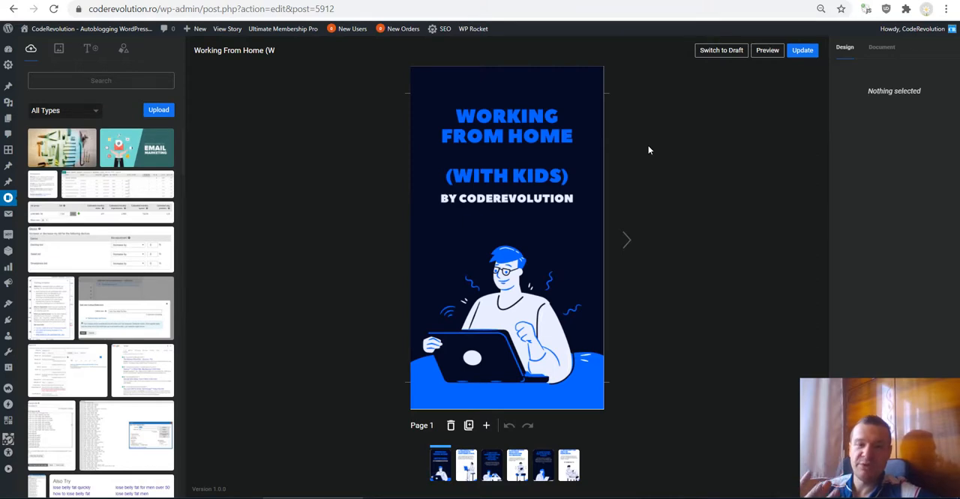
{"action": "mouse_move", "coordinate": [645, 160]}
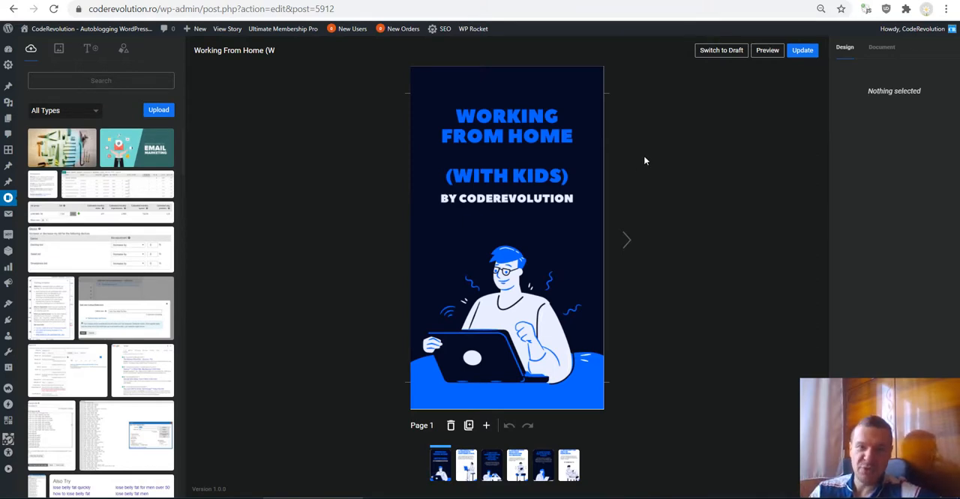
{"action": "left_click", "coordinate": [627, 240]}
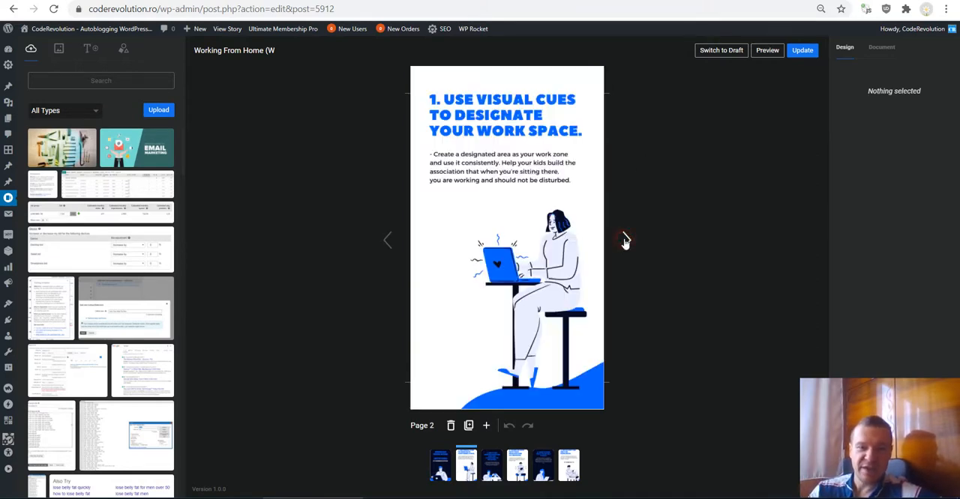
{"action": "left_click", "coordinate": [627, 242]}
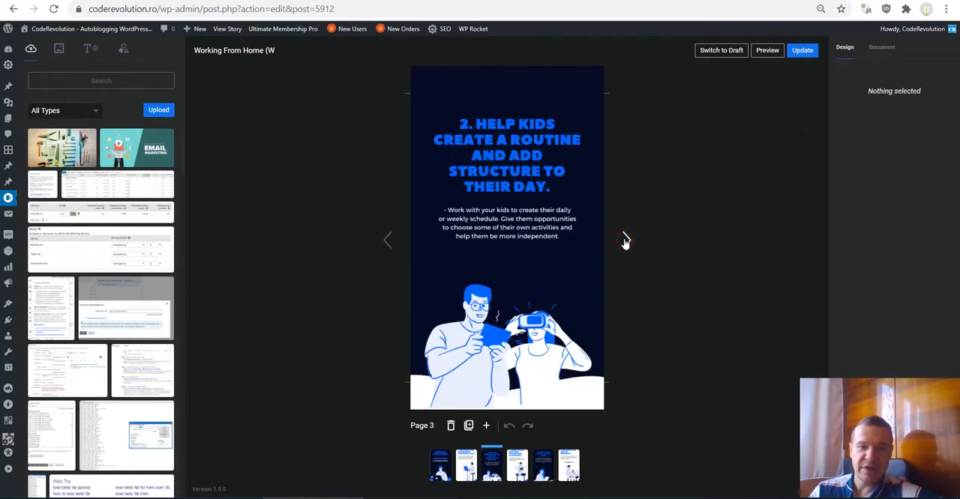
{"action": "left_click", "coordinate": [625, 240]}
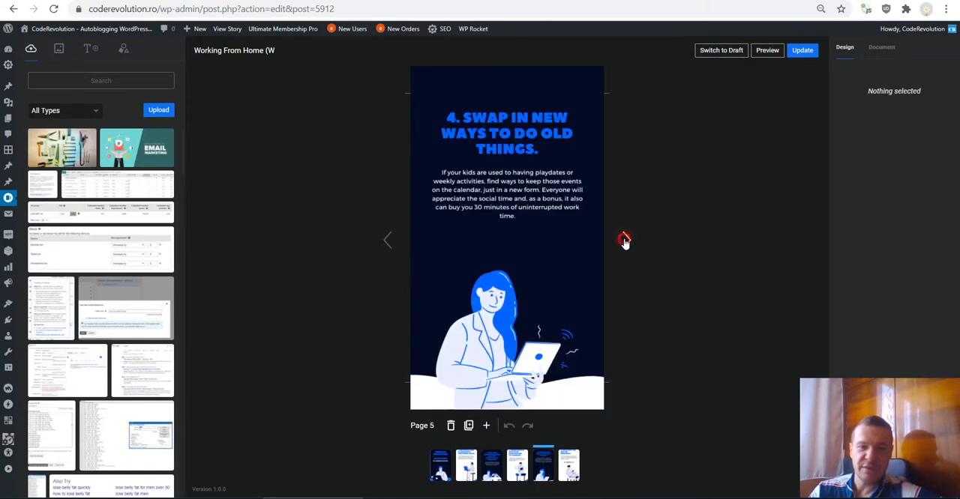
{"action": "left_click", "coordinate": [624, 241]}
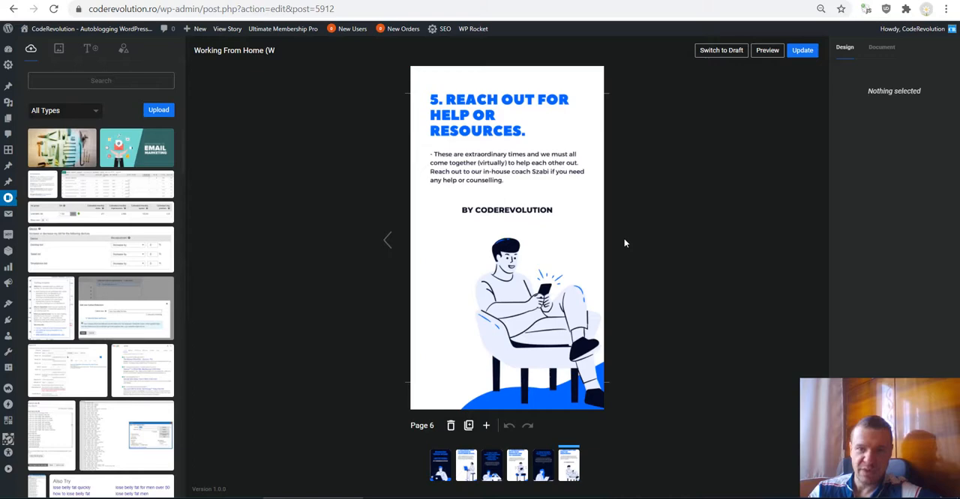
{"action": "mouse_move", "coordinate": [716, 124]}
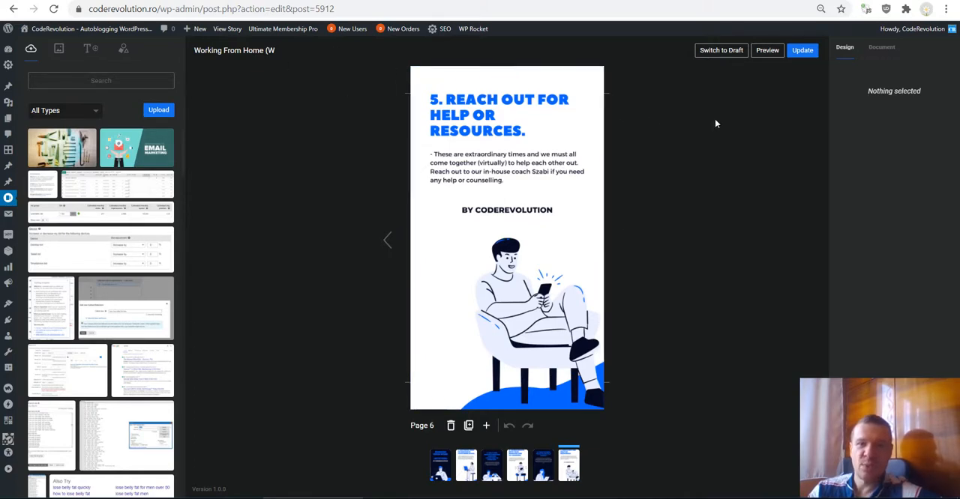
{"action": "left_click", "coordinate": [881, 47]}
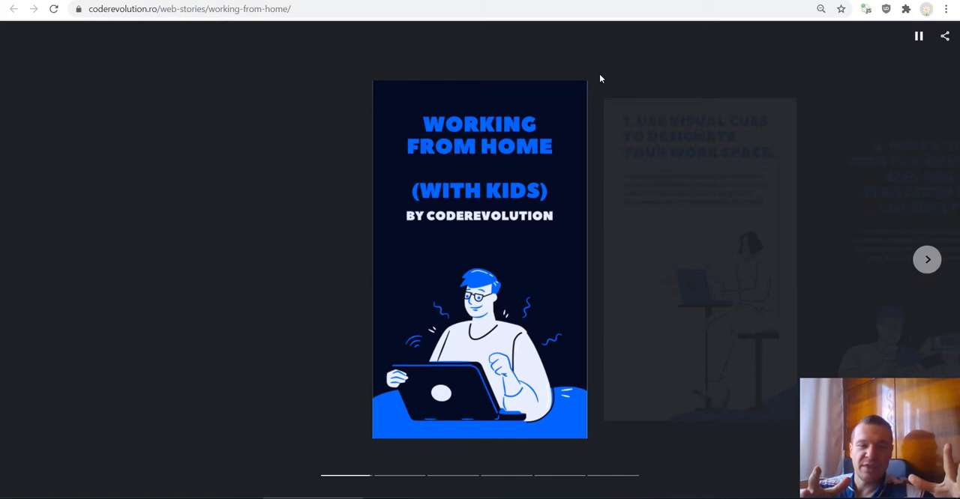
Advance the live story to Reach Out for Help, then return to Swap In New Ways
{"action": "left_click", "coordinate": [927, 259]}
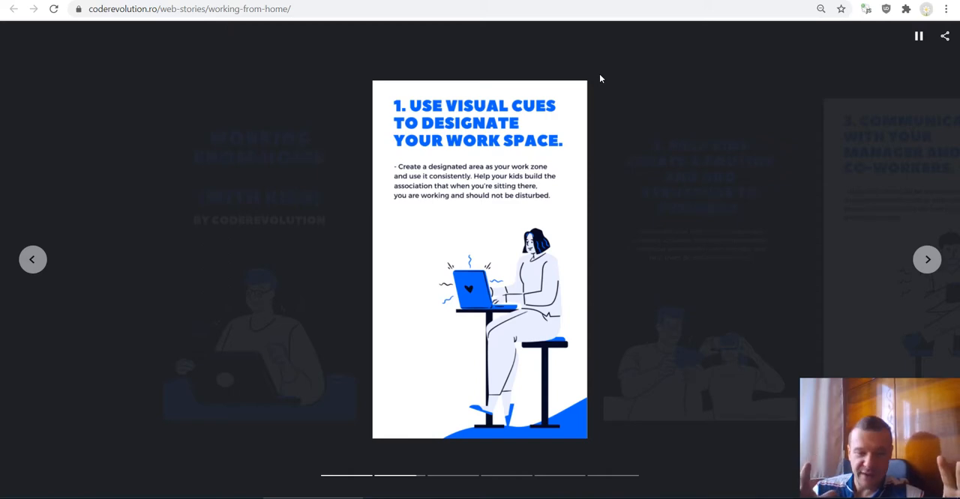
{"action": "left_click", "coordinate": [927, 259]}
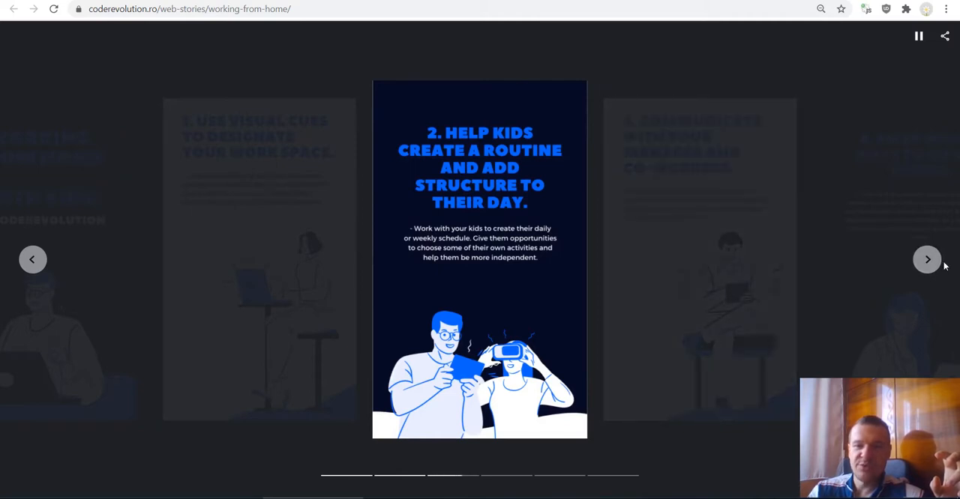
{"action": "mouse_move", "coordinate": [907, 165]}
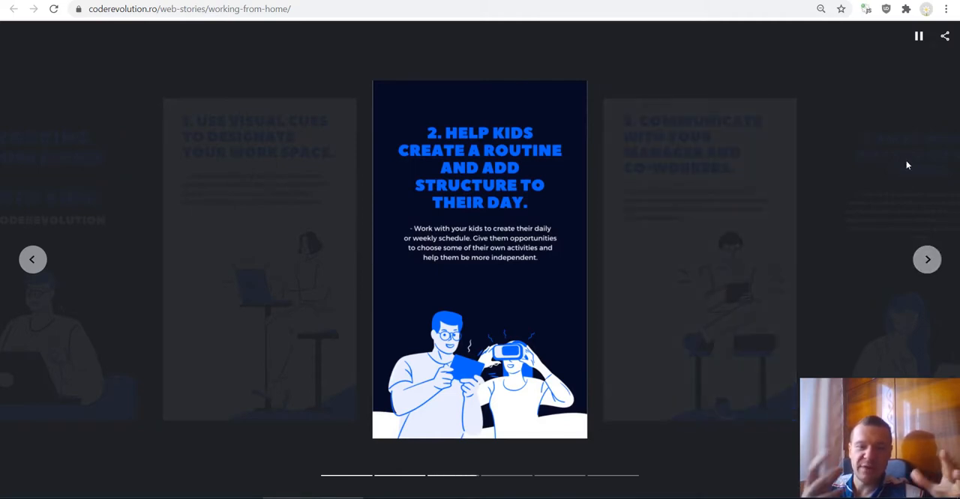
{"action": "left_click", "coordinate": [927, 260]}
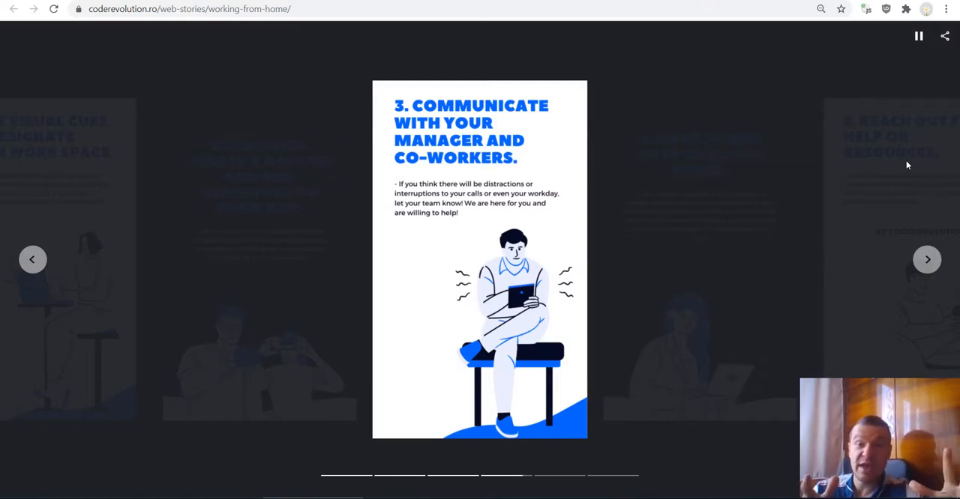
{"action": "left_click", "coordinate": [927, 260]}
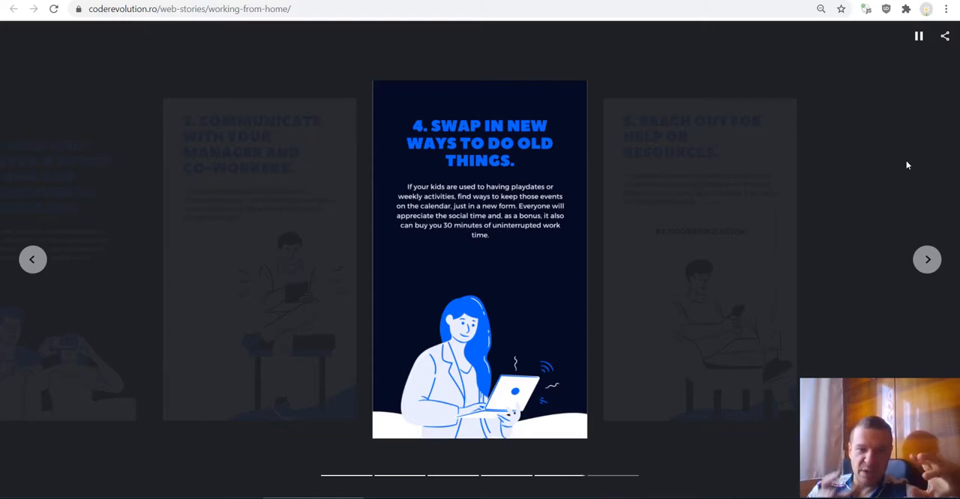
{"action": "left_click", "coordinate": [927, 259]}
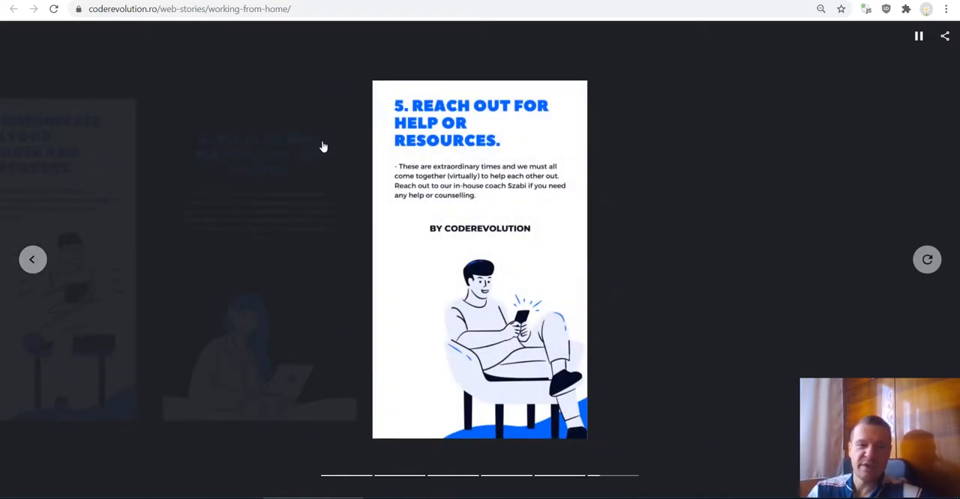
{"action": "left_click", "coordinate": [32, 259]}
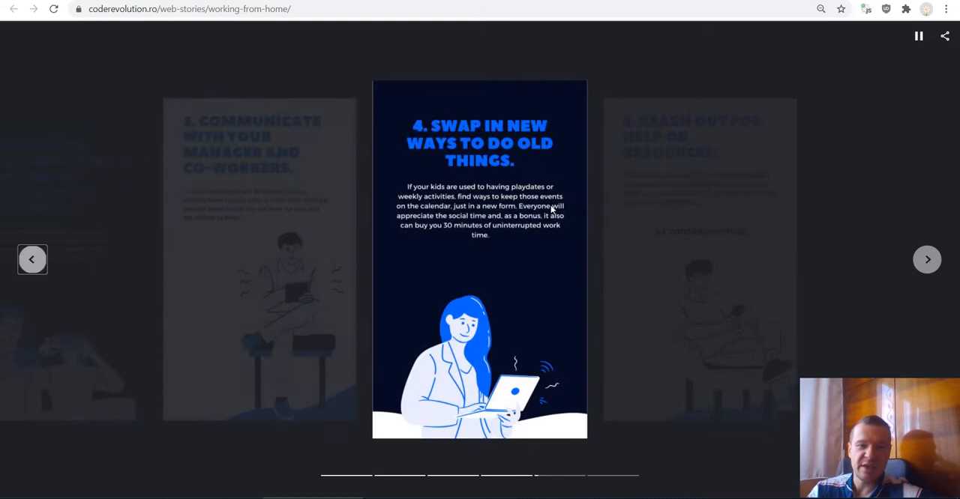
Go back to the cover, then advance from Use Visual Cues through to Reach Out for Help
{"action": "left_click", "coordinate": [32, 259]}
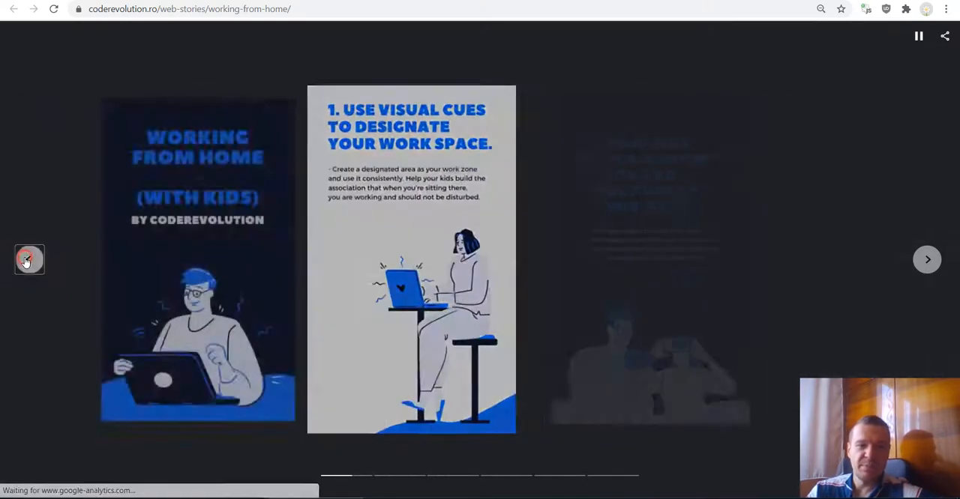
{"action": "left_click", "coordinate": [30, 260]}
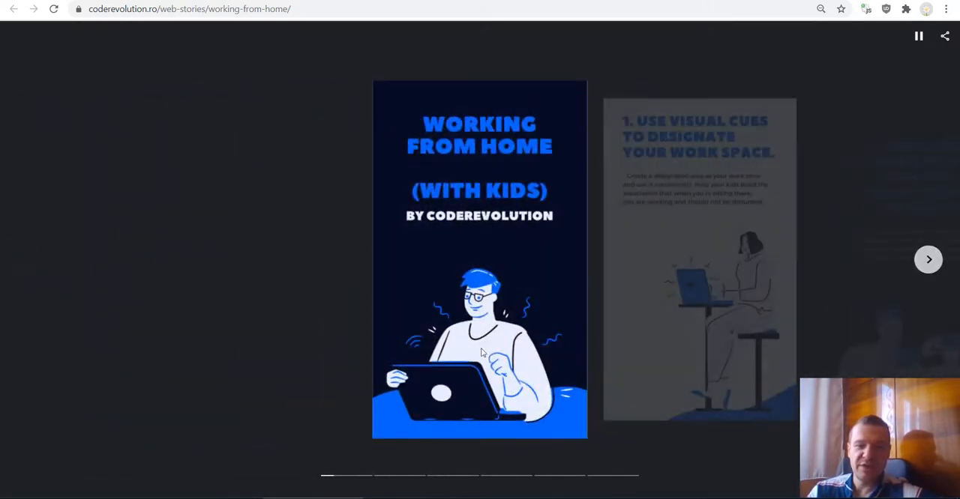
{"action": "left_click", "coordinate": [929, 259]}
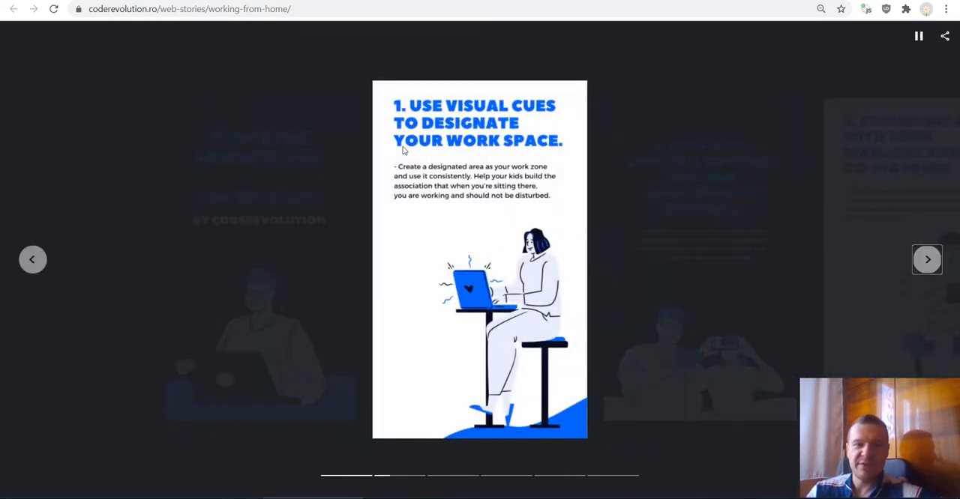
{"action": "mouse_move", "coordinate": [466, 212]}
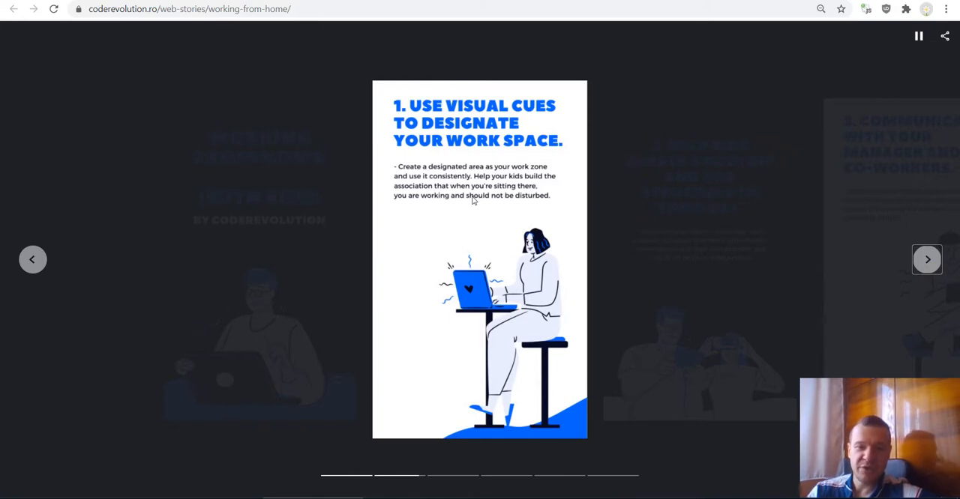
{"action": "left_click", "coordinate": [927, 259]}
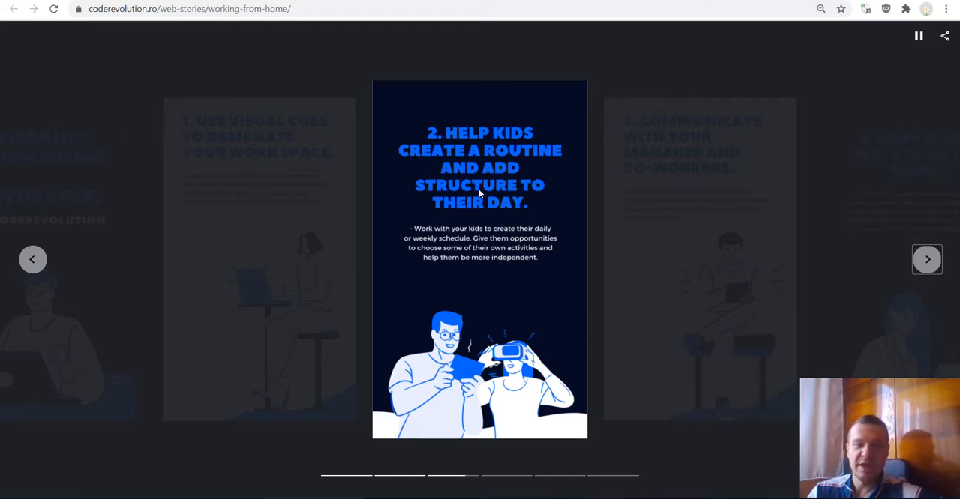
{"action": "left_click", "coordinate": [927, 259]}
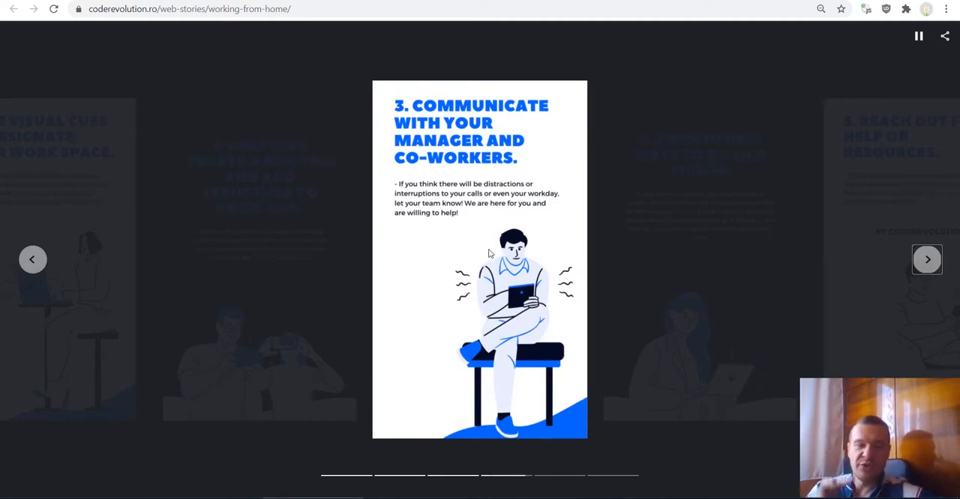
{"action": "left_click", "coordinate": [927, 259]}
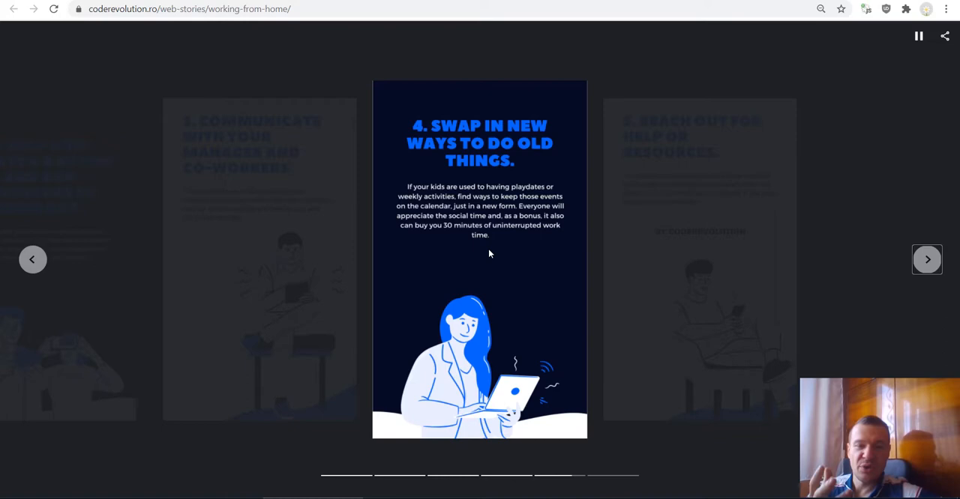
{"action": "left_click", "coordinate": [927, 260]}
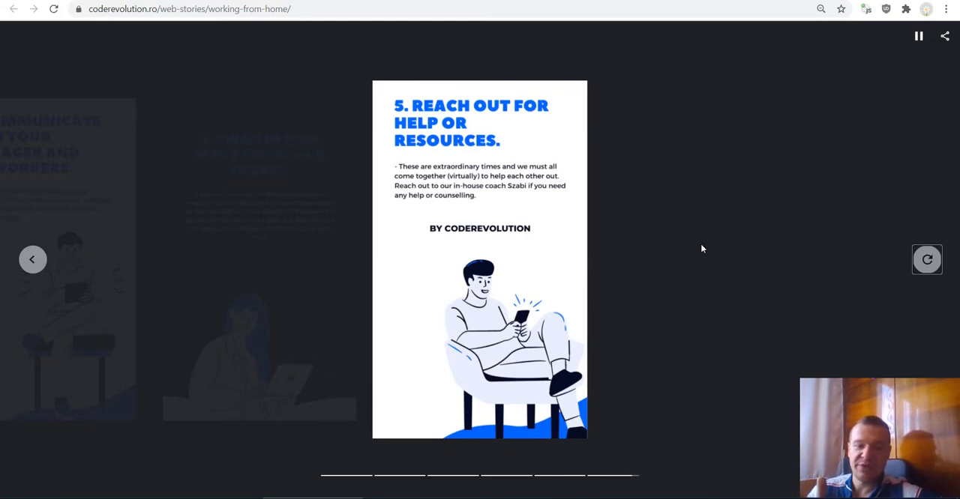
{"action": "mouse_move", "coordinate": [710, 134]}
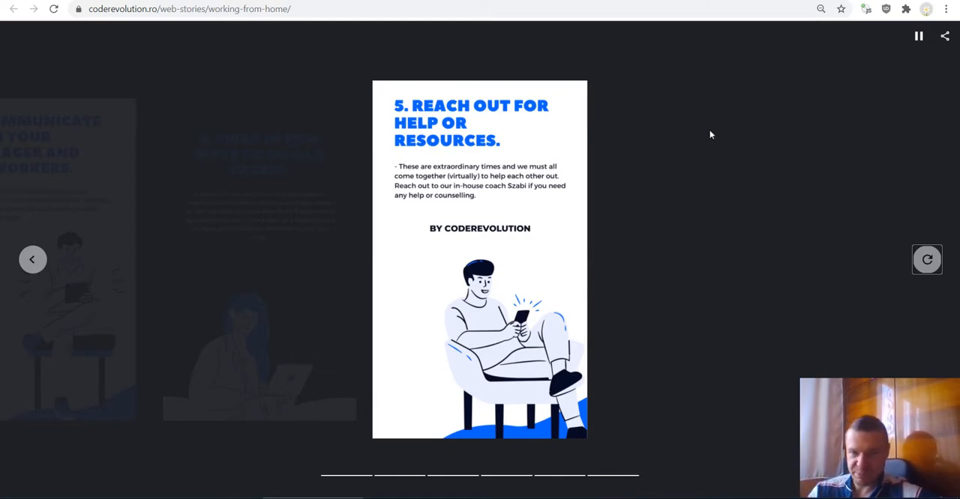
{"action": "mouse_move", "coordinate": [682, 139]}
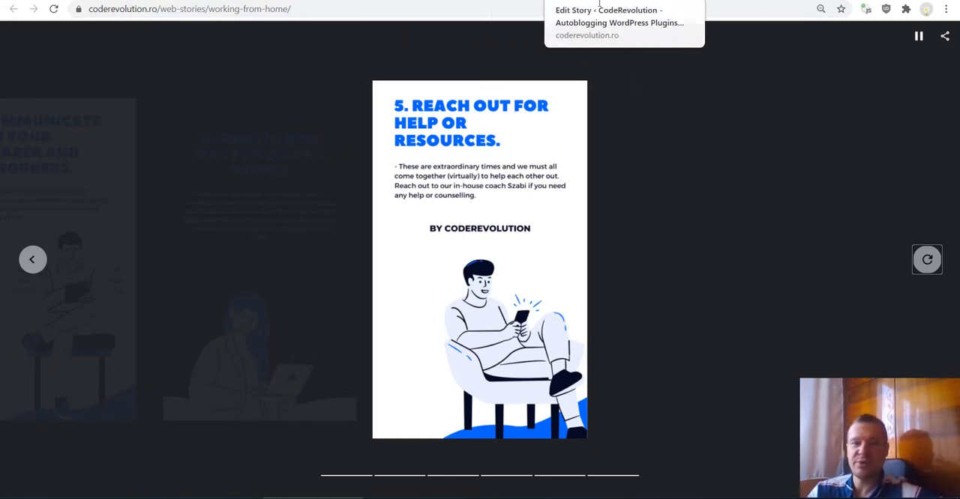
{"action": "mouse_move", "coordinate": [635, 73]}
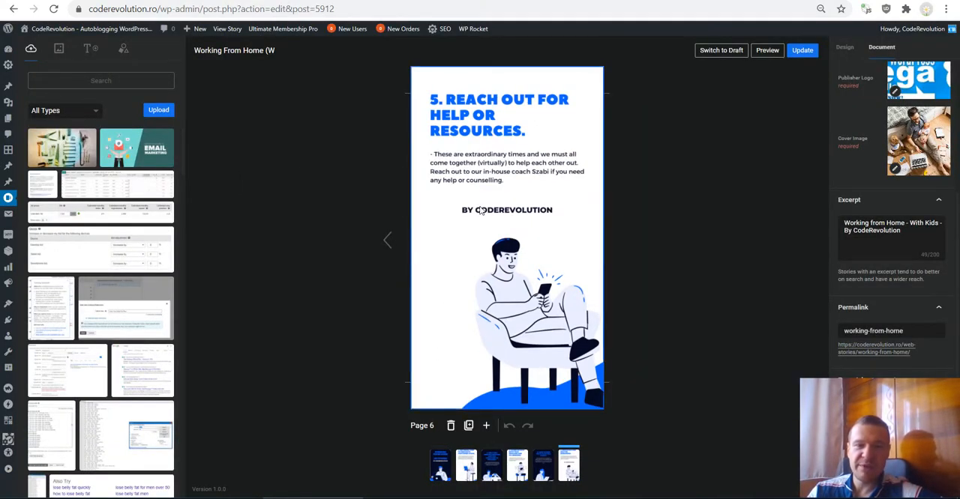
{"action": "mouse_move", "coordinate": [441, 386]}
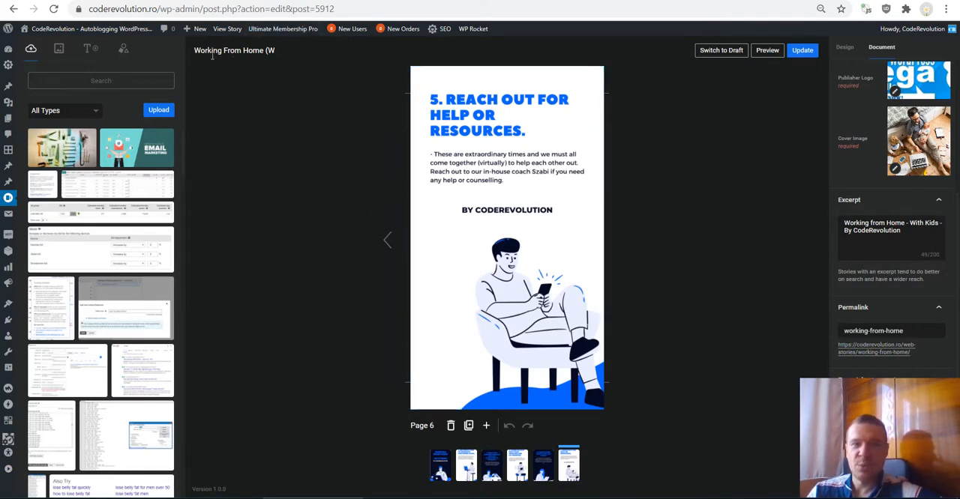
{"action": "mouse_move", "coordinate": [642, 101]}
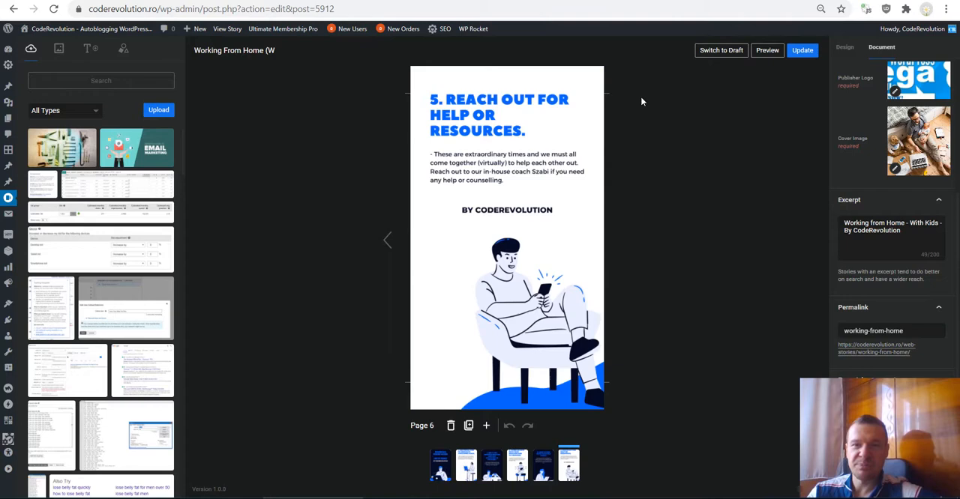
{"action": "mouse_move", "coordinate": [381, 176]}
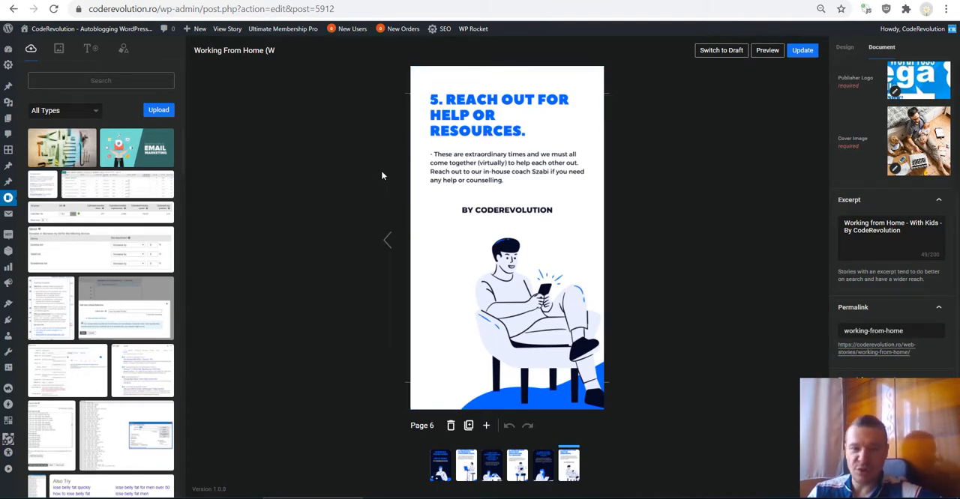
{"action": "mouse_move", "coordinate": [343, 188]}
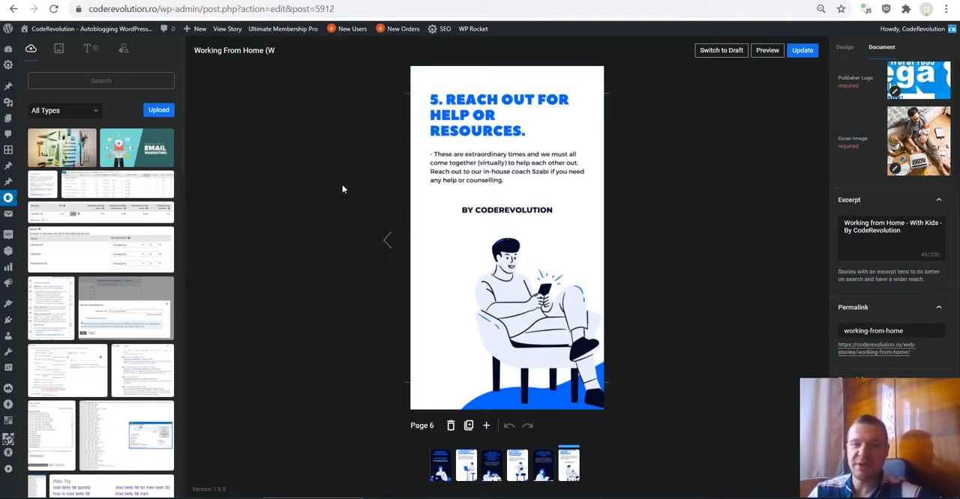
View the Use Visual Cues and Communicate With Your Manager pages, then the cover page
{"action": "left_click", "coordinate": [465, 464]}
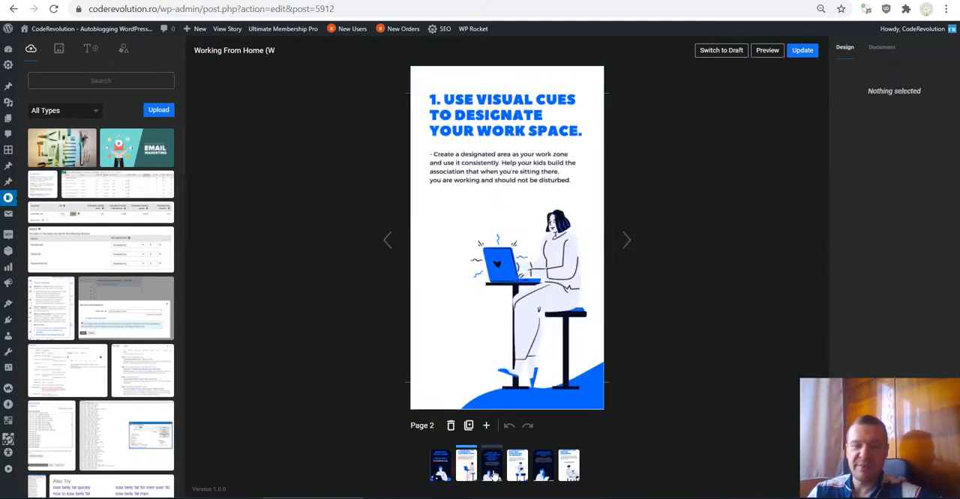
{"action": "left_click", "coordinate": [568, 463]}
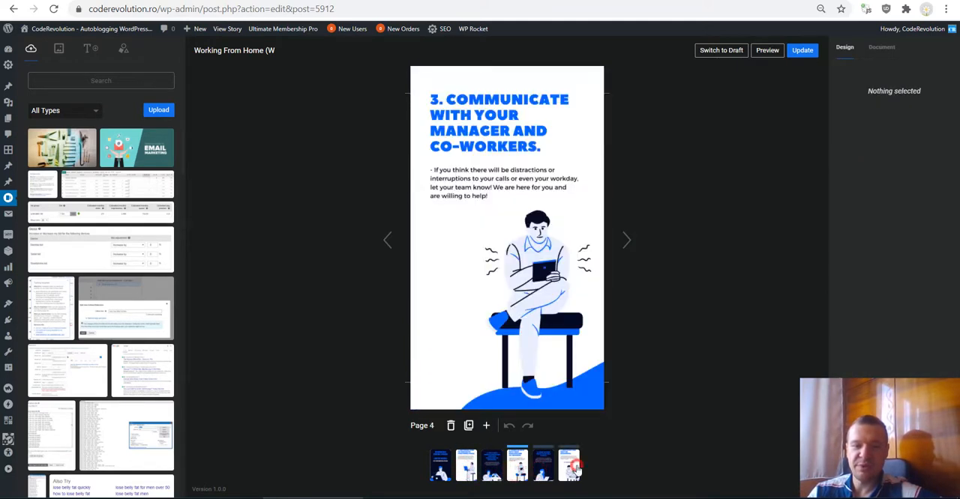
{"action": "left_click", "coordinate": [440, 463]}
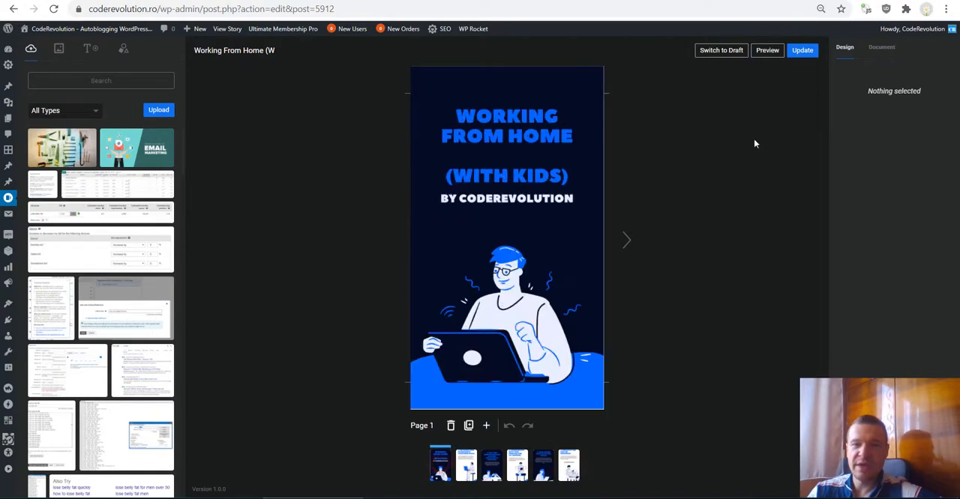
{"action": "mouse_move", "coordinate": [507, 129]}
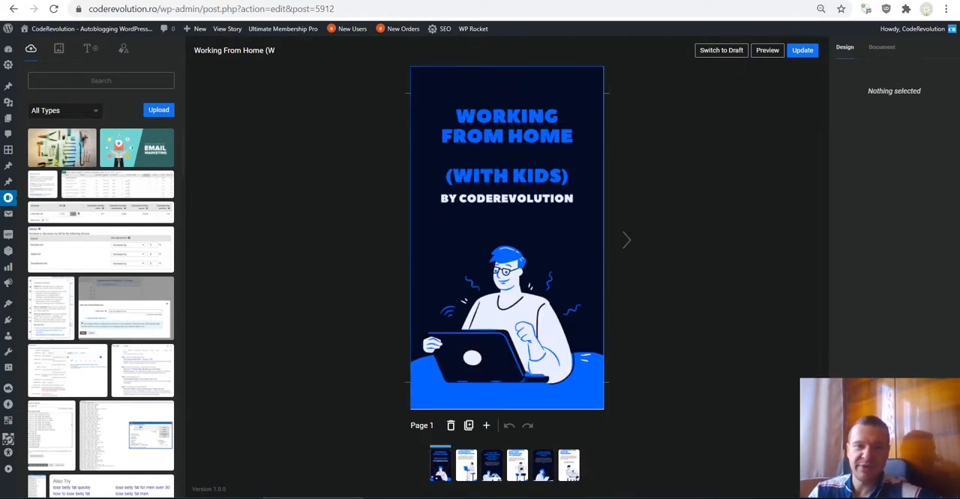
{"action": "mouse_move", "coordinate": [232, 175]}
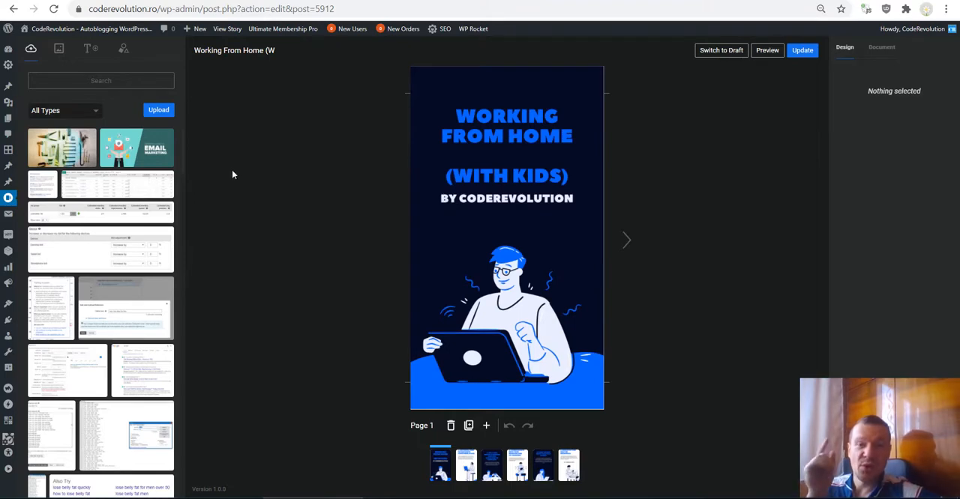